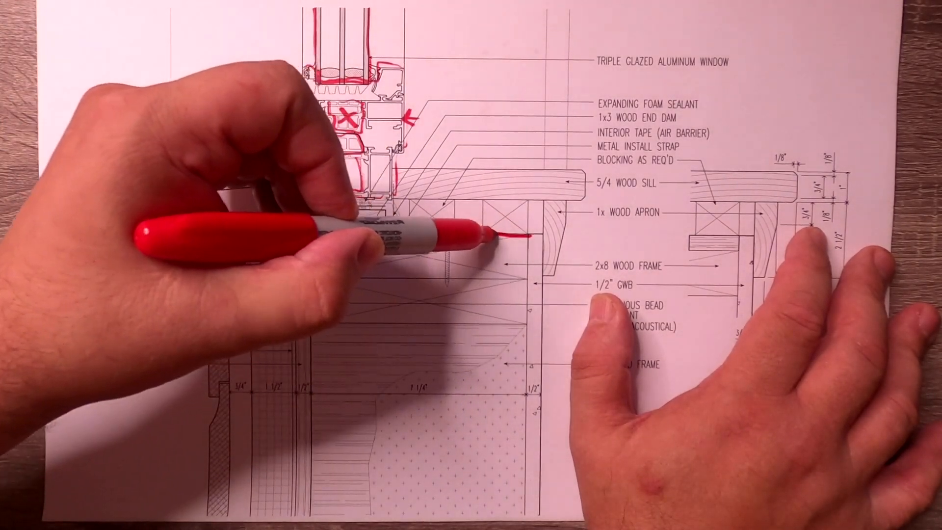
Step: Mark a red horizontal line along the top of the 2x8 wood frame, apron to sheathing
{"action": "left_click_drag", "start_coordinate": [499, 235], "coordinate": [325, 231]}
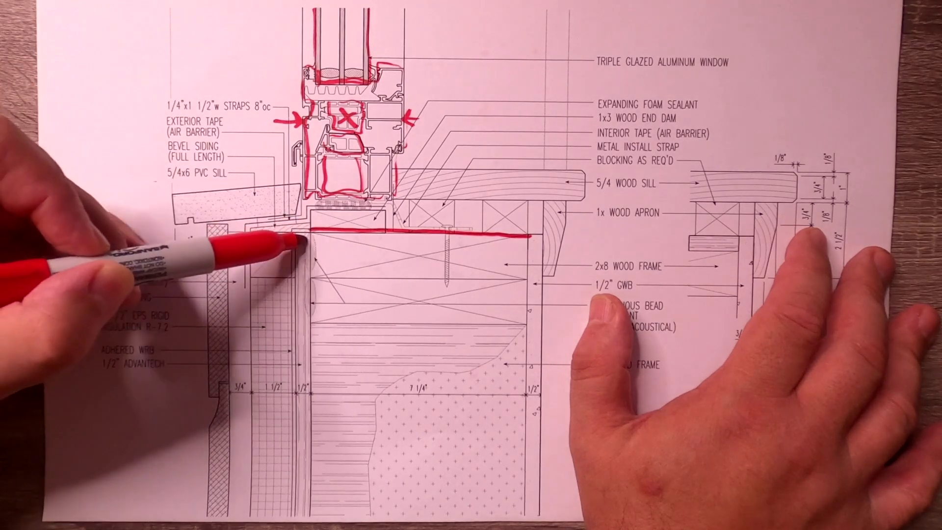